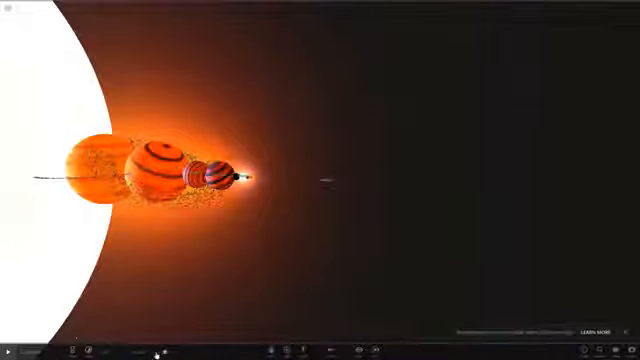
Step: Open the time-step menu from the bottom toolbar to choose how fast simulated time runs
click(136, 348)
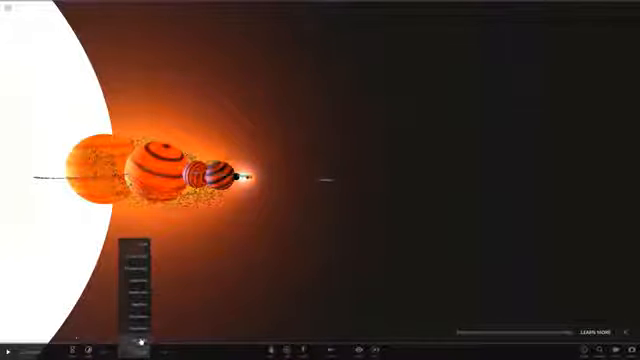